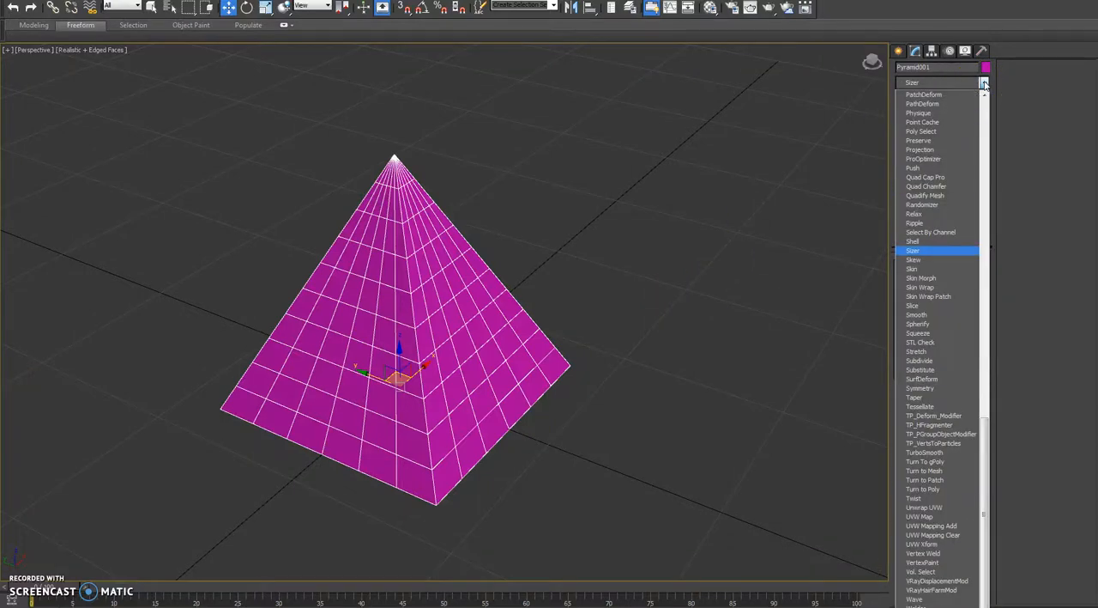
# Apply Sizer to the pyramid and switch to Absolute Size, 5.906 on X, Y and Z
pyautogui.click(913, 251)
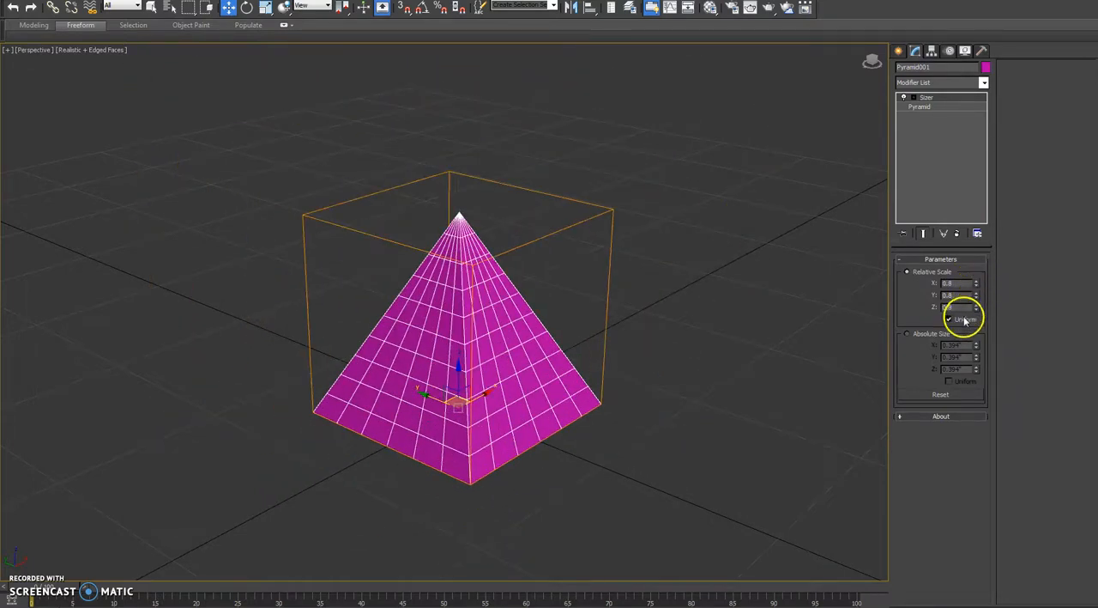
pyautogui.click(941, 393)
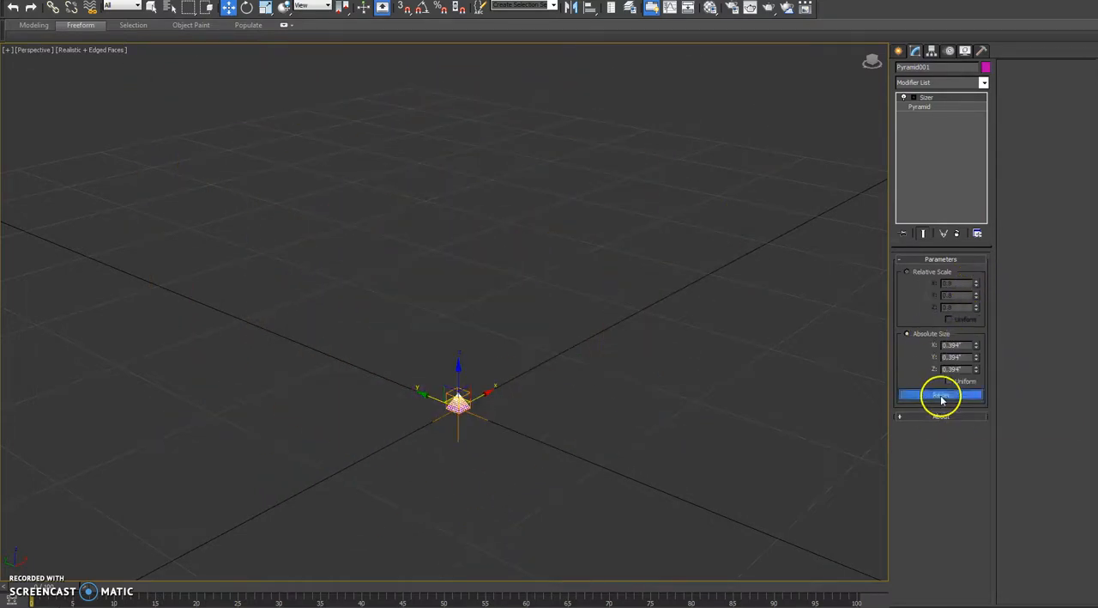
pyautogui.click(941, 395)
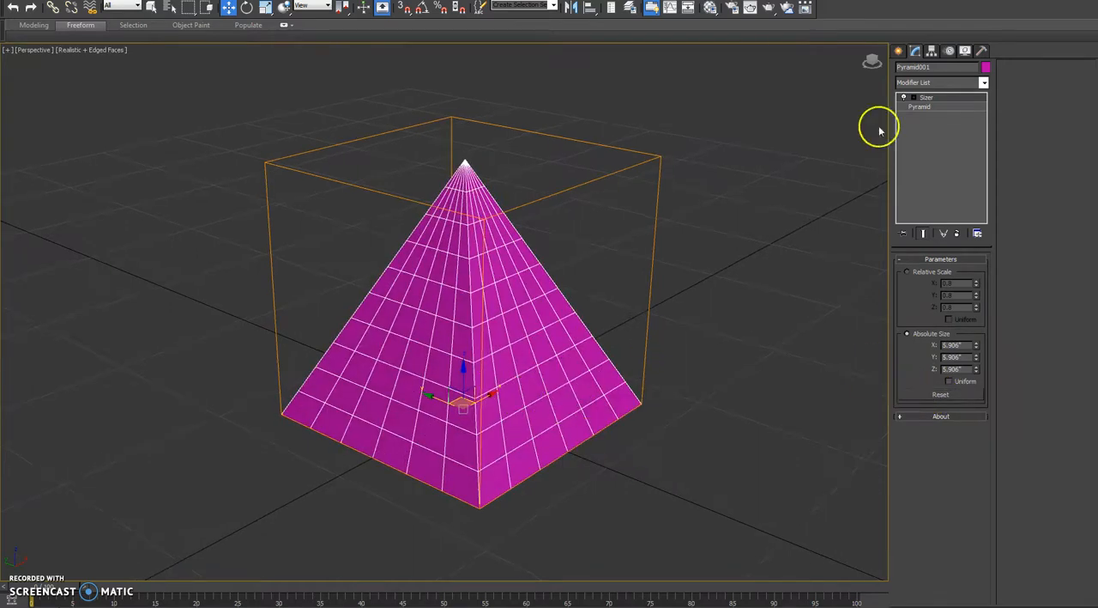
pyautogui.click(920, 107)
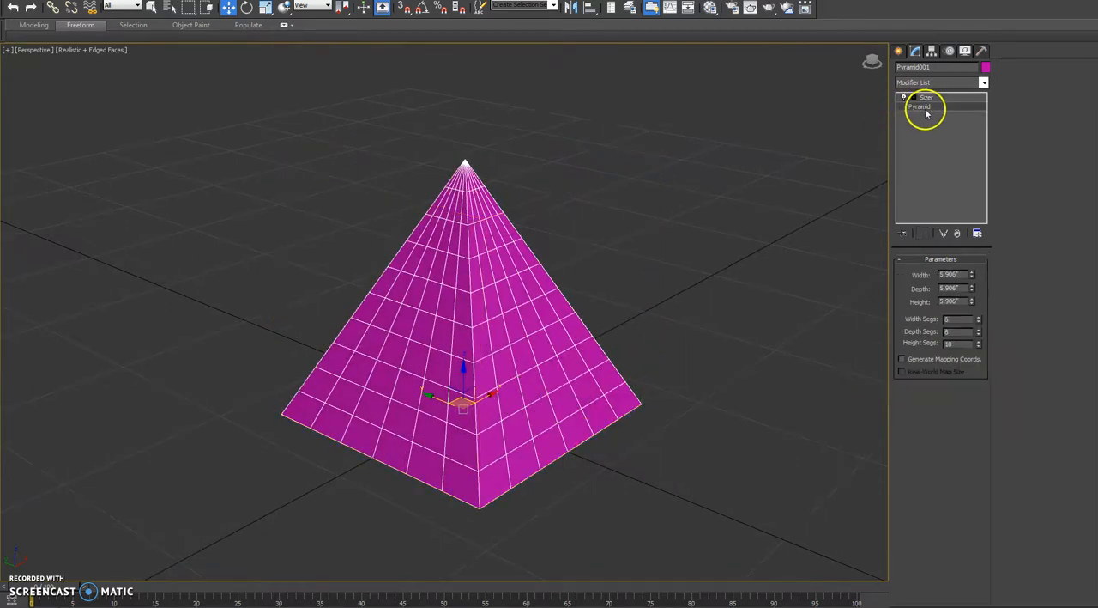
# With Pyramid selected in the stack, insert a Vol. Select modifier below the Sizer
pyautogui.click(926, 97)
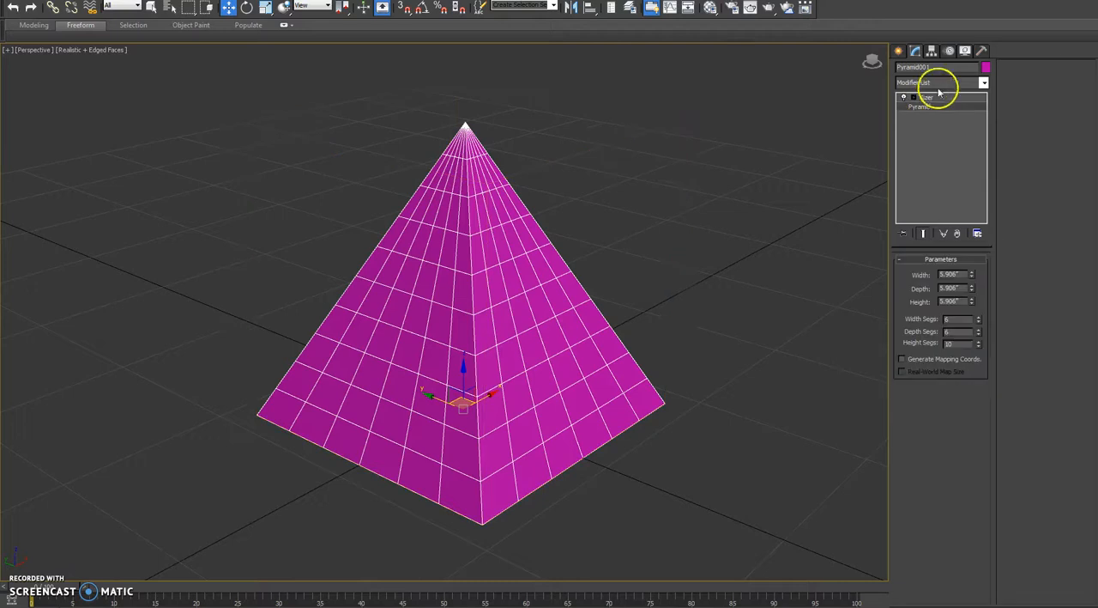
pyautogui.click(982, 83)
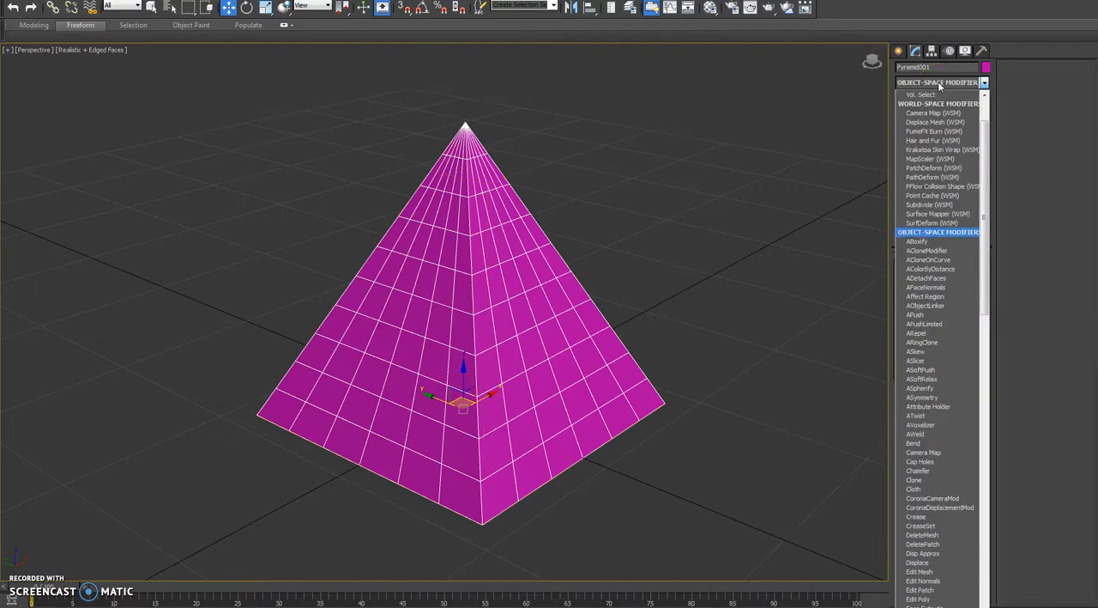
pyautogui.click(925, 94)
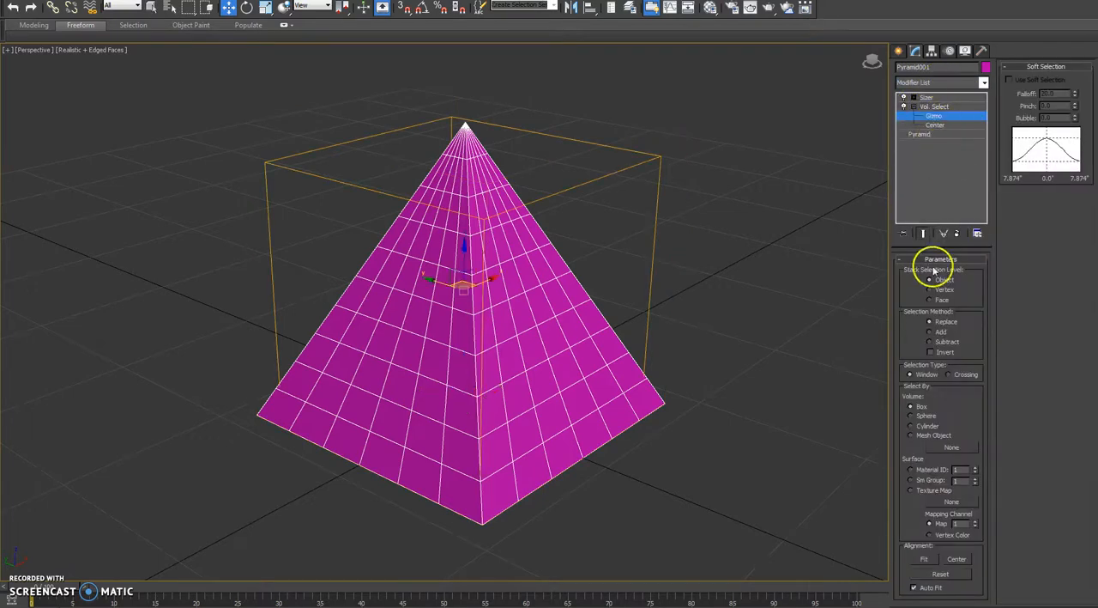